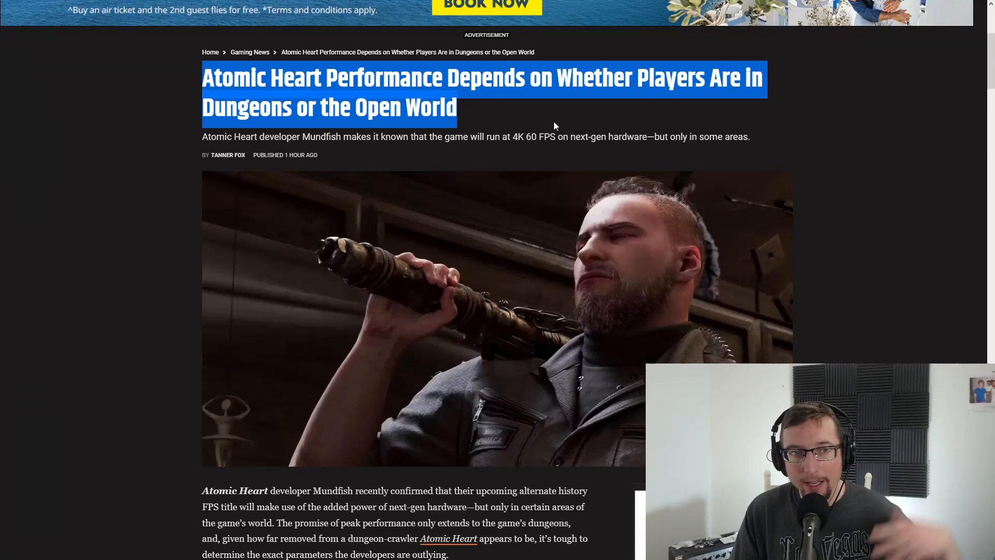
Scroll the Atomic Heart article past the video and ad down to Mundfish's embedded 4K tweet
scroll(down, 3)
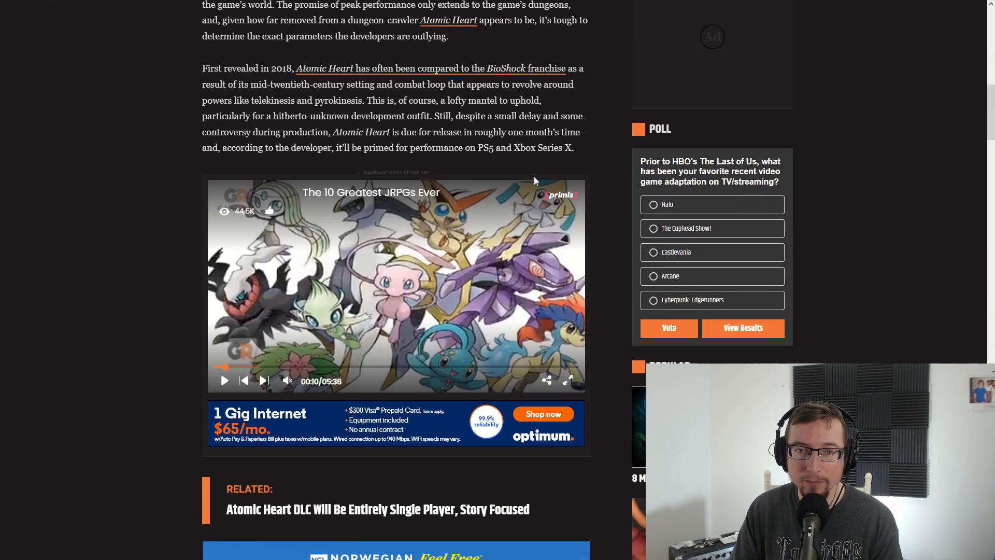
scroll(down, 3)
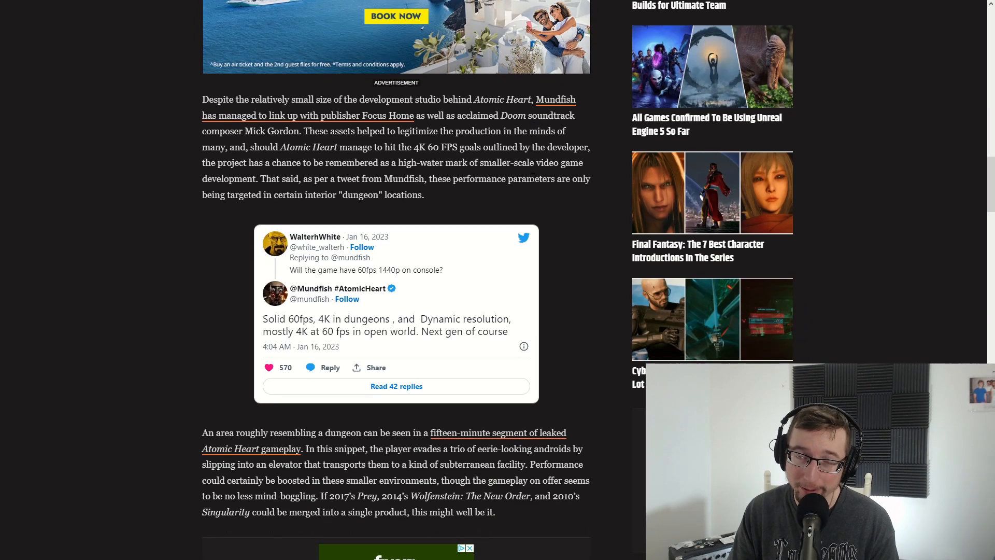
scroll(down, 3)
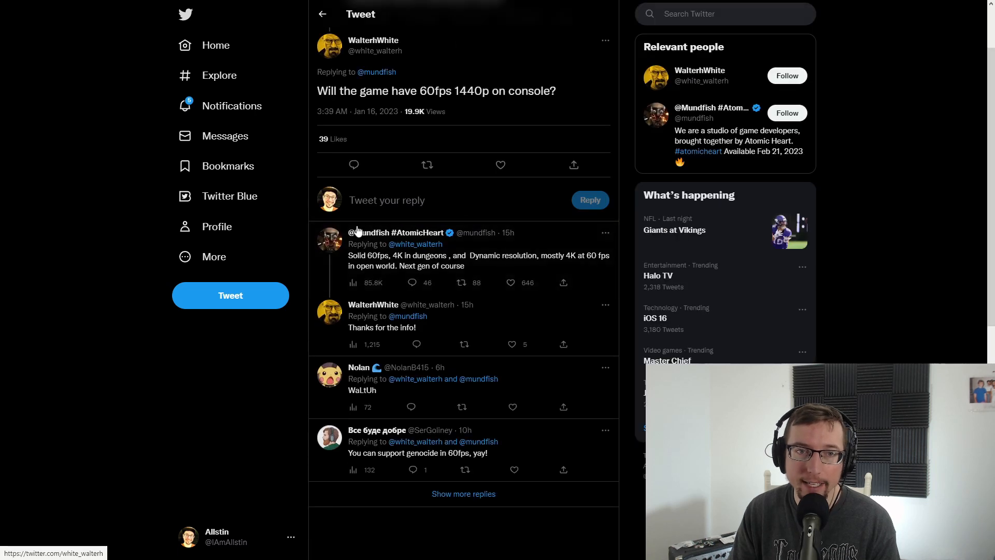
Select text in the embedded tweet asking about 60fps 1440p on console
drag(349, 232, 452, 255)
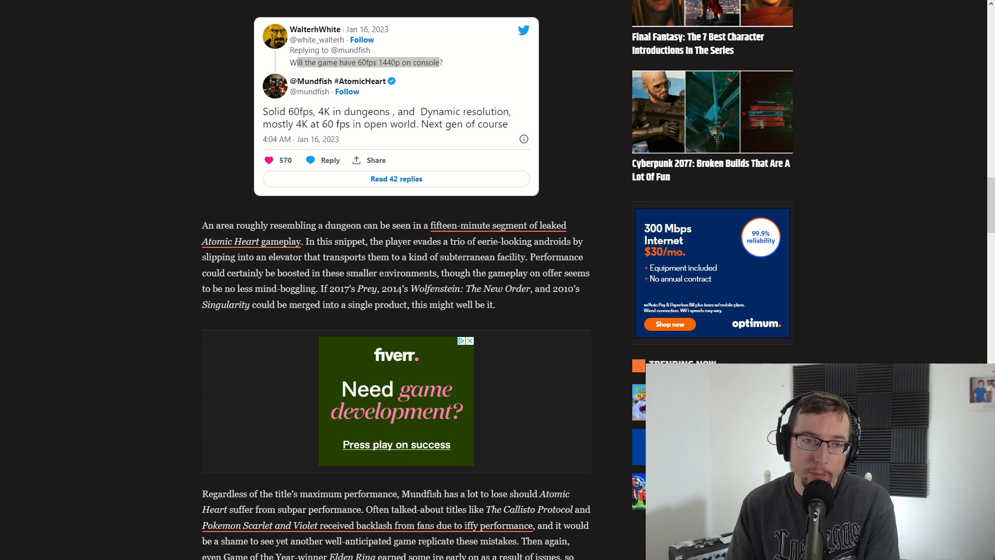
Highlight the Prey, Wolfenstein: The New Order and Singularity sentence, then reach the closing paragraph
drag(326, 288, 544, 288)
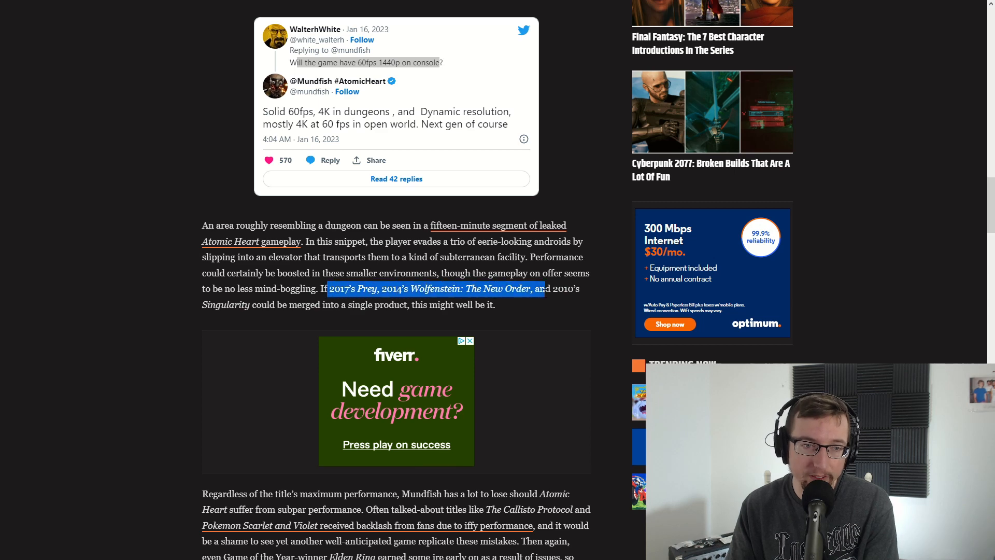
drag(543, 289, 488, 311)
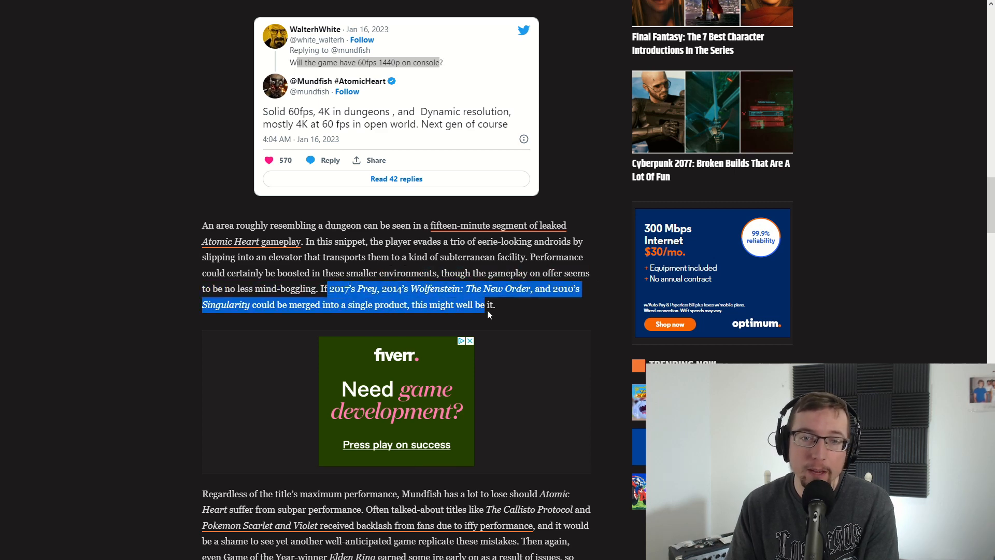
scroll(down, 3)
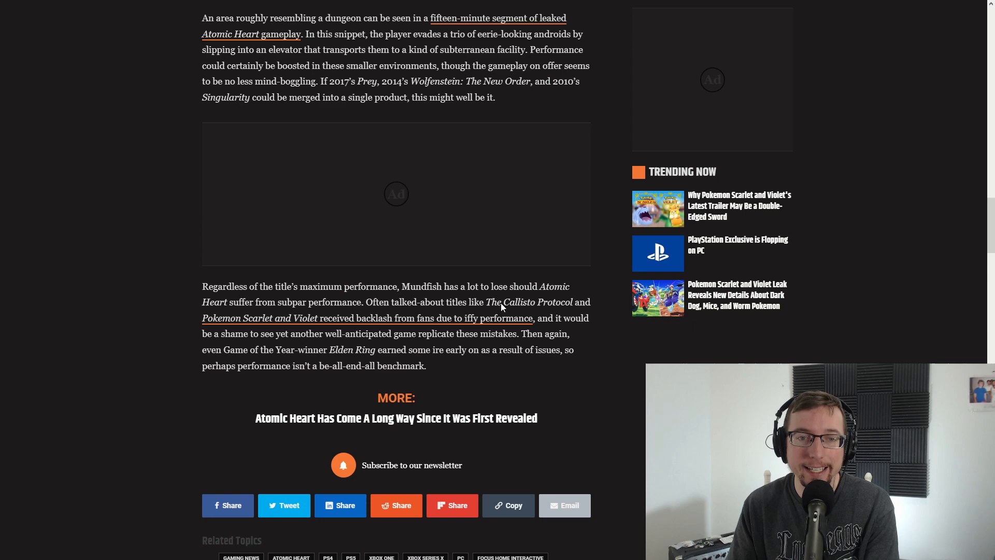
scroll(down, 3)
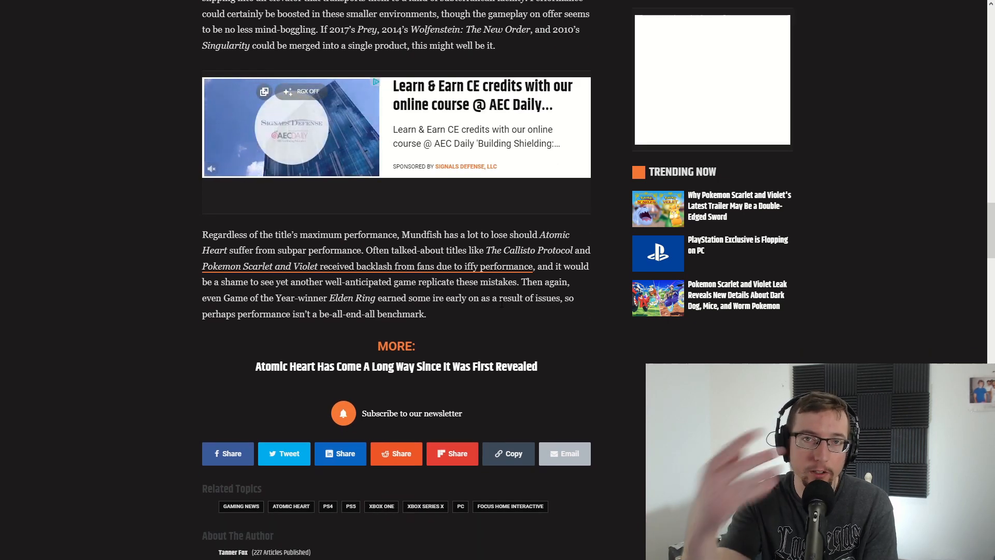